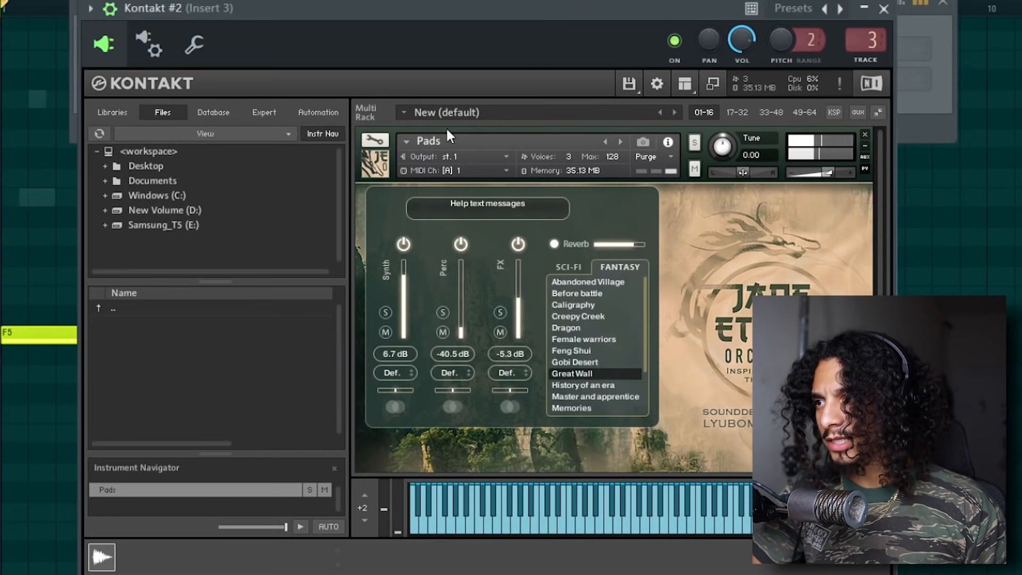
- Adjust the rendered Kontakt take on Track 2 in the playlist
drag(451, 306, 451, 280)
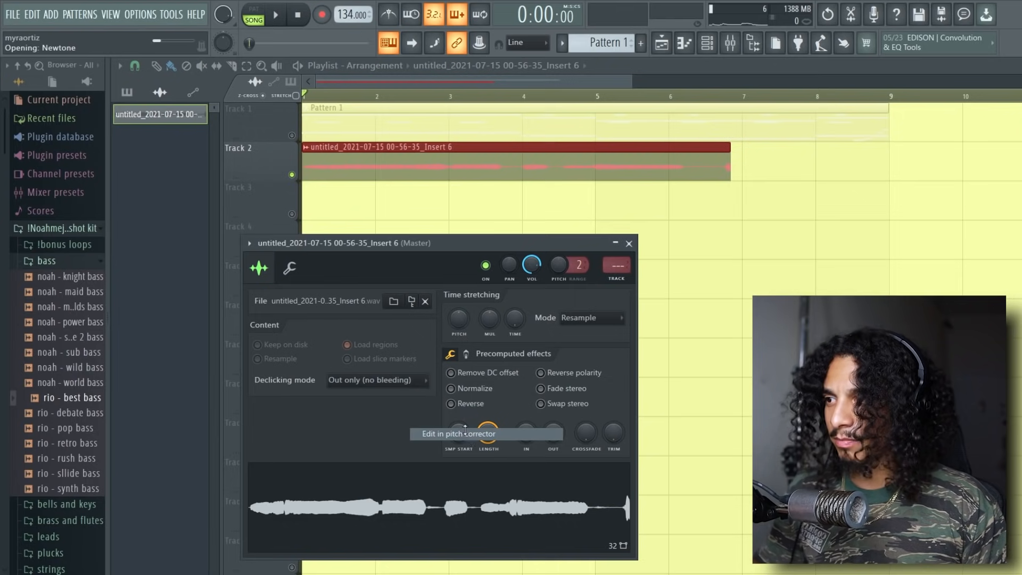
- Open the recorded clip in Newtone, then close the pitch corrector window
click(466, 431)
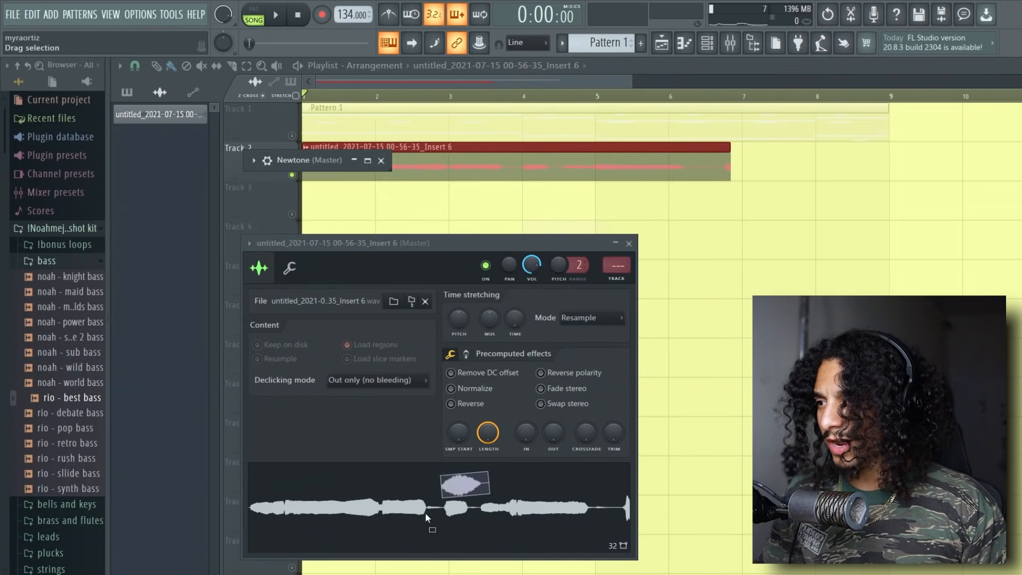
click(628, 243)
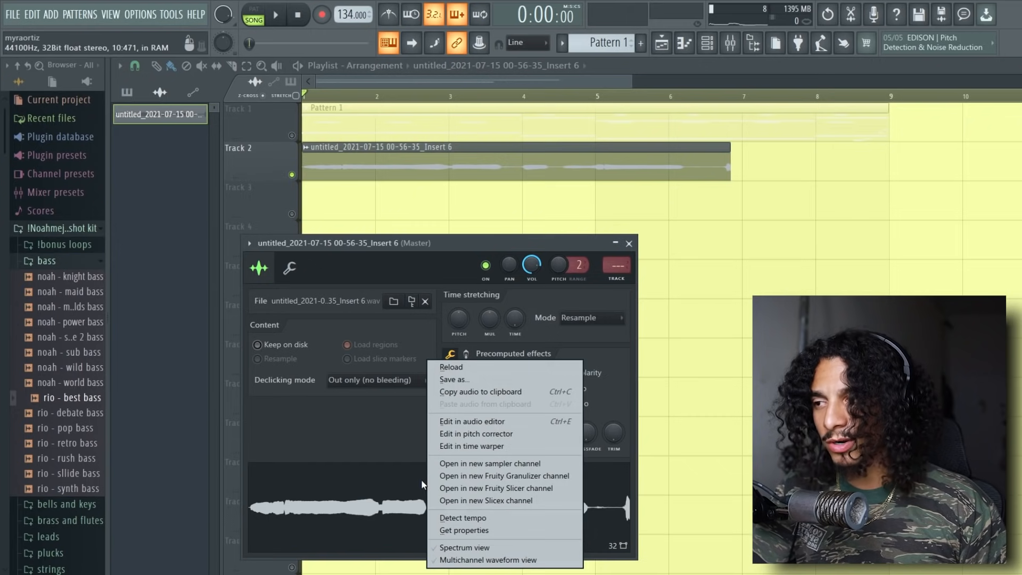
- Edit the clip in Edison and convert its melody to a score dumped to the piano roll
click(470, 421)
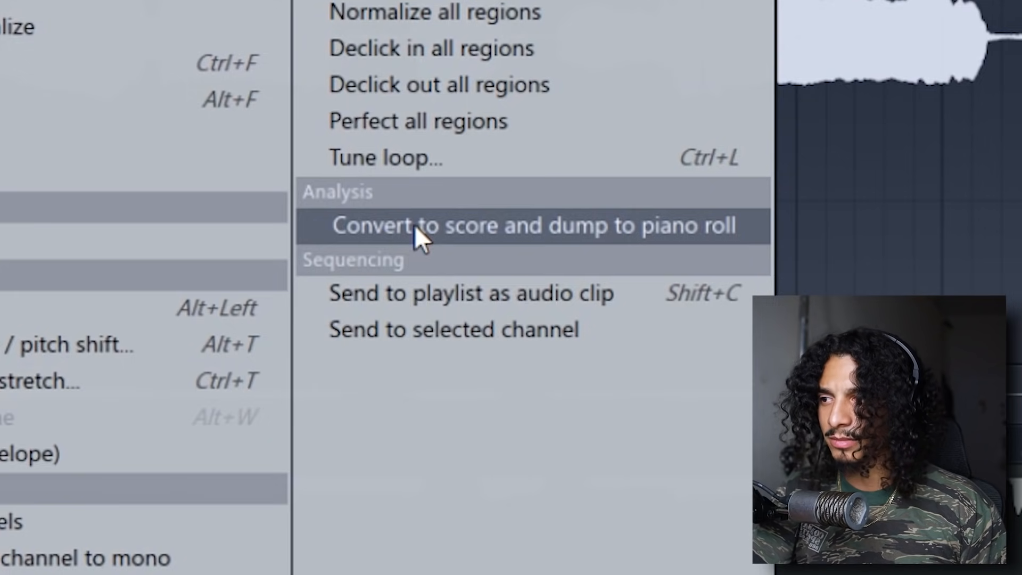
click(422, 226)
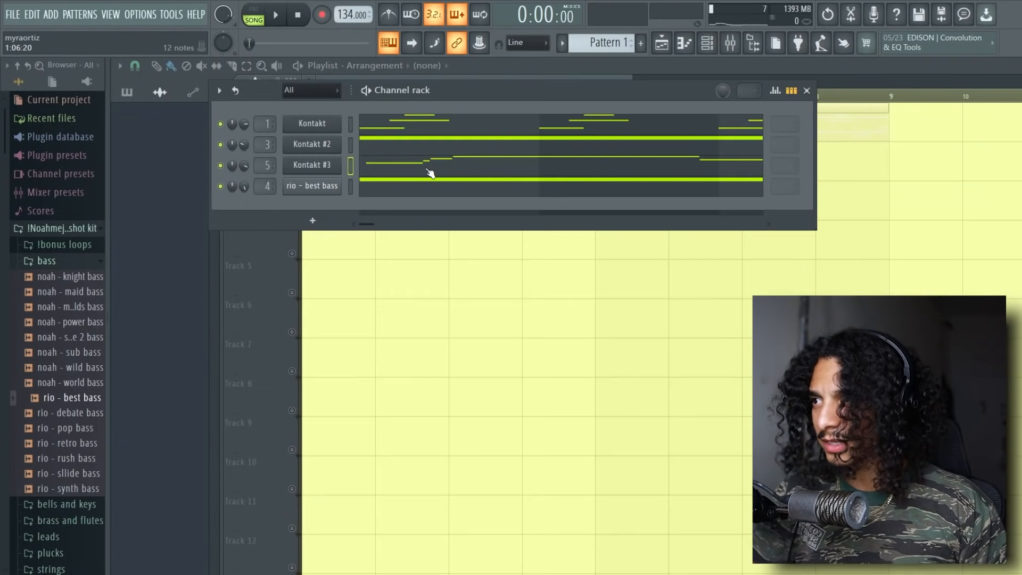
- Show Kontakt #3's converted notes in the piano roll with the plugin window closed
double_click(312, 165)
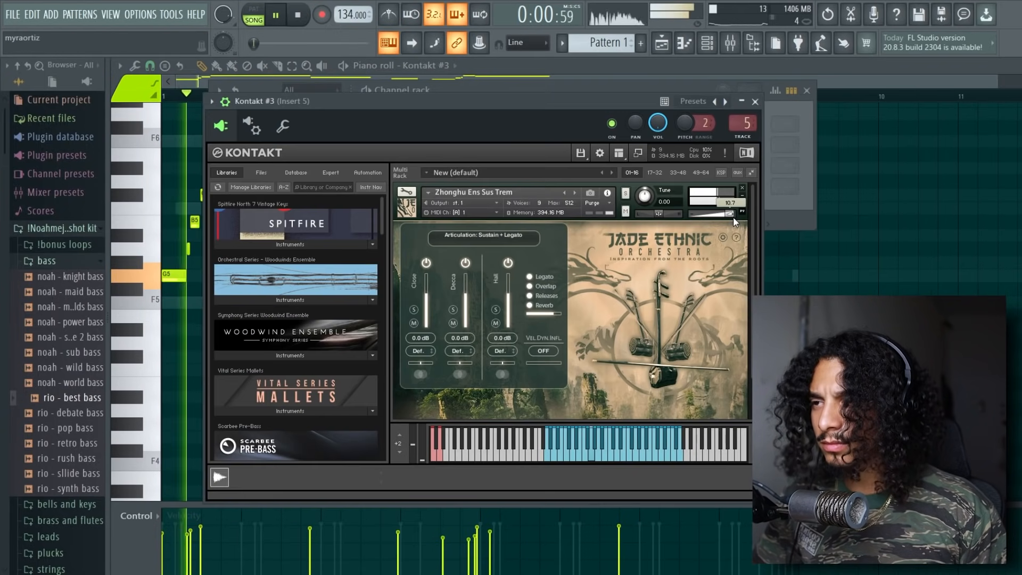
click(755, 102)
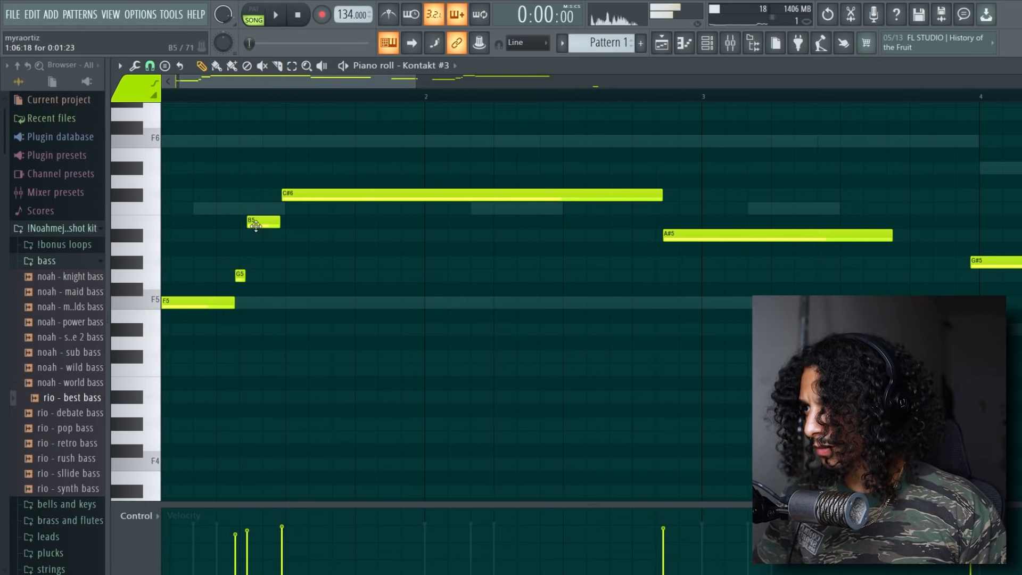
- Fix melody notes: B5 down to G#5, long note up to F6, G5 moved earlier, D#6 at bar 8 adjusted
click(275, 15)
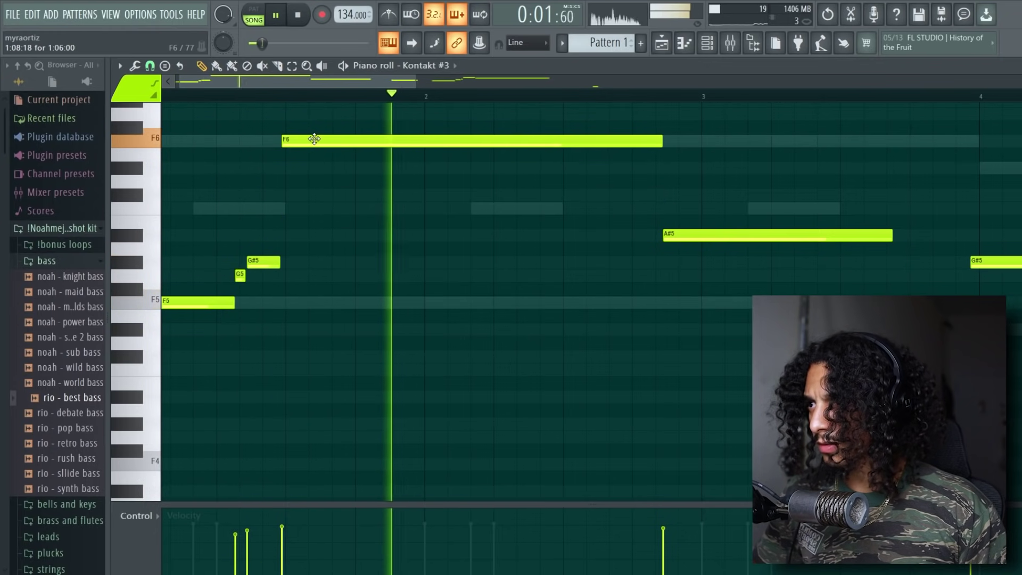
drag(315, 139, 319, 208)
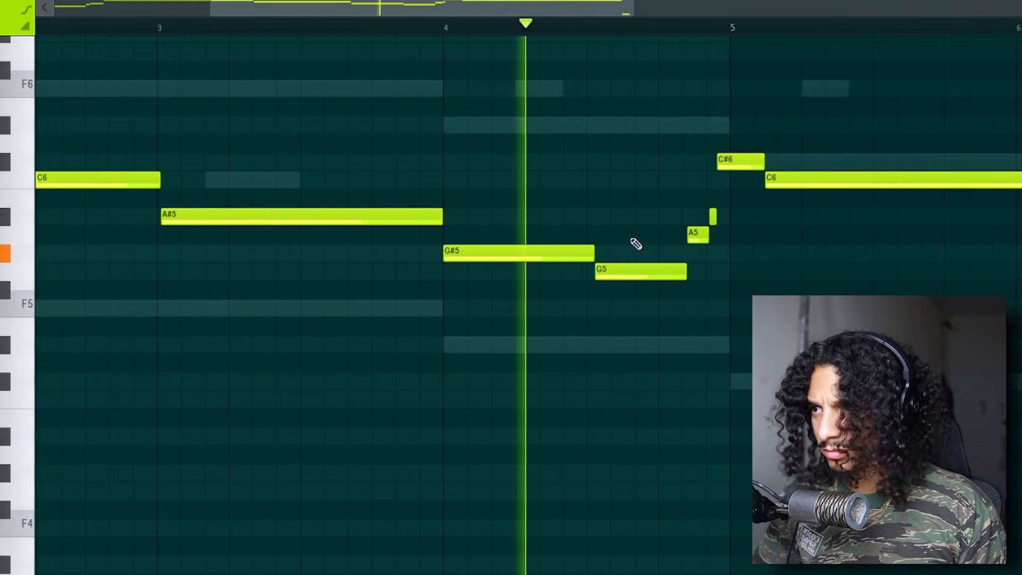
drag(639, 271, 630, 271)
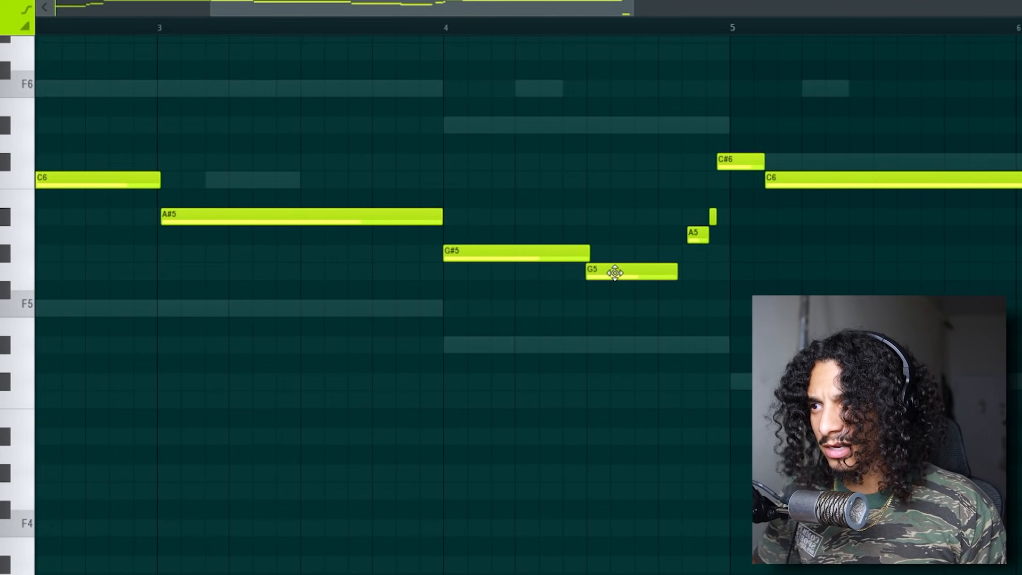
drag(675, 272, 613, 272)
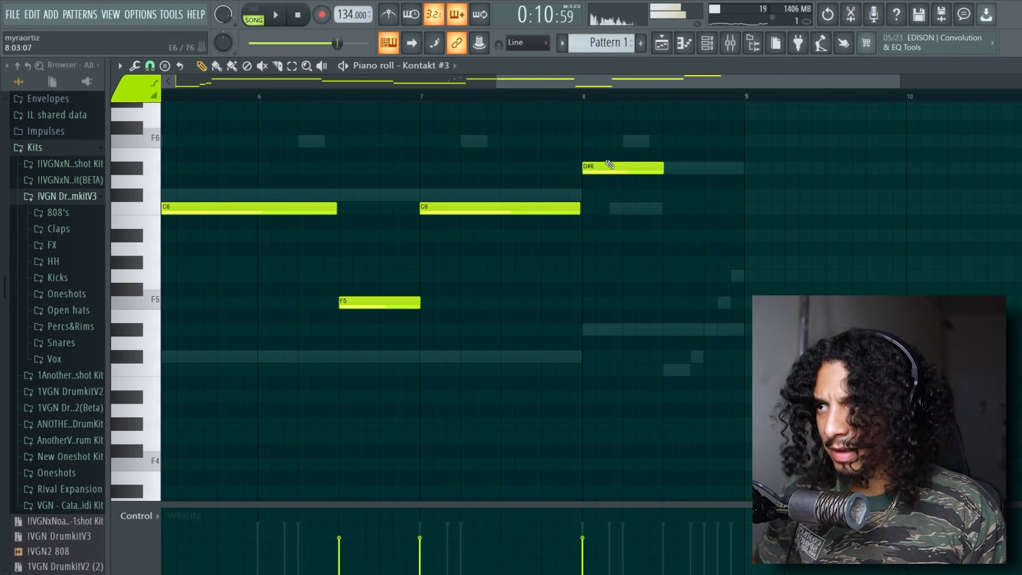
click(270, 15)
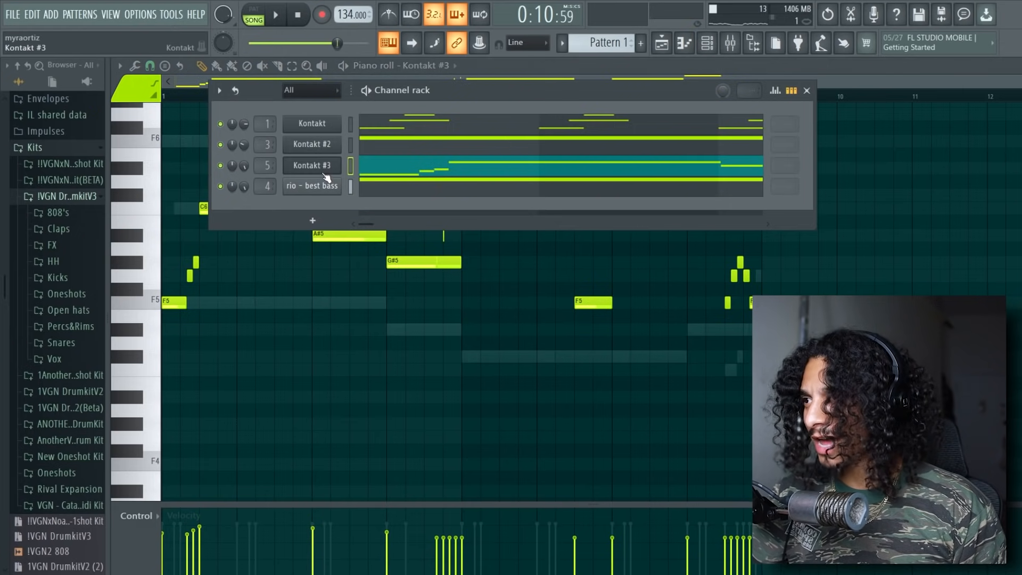
- Show the Kontakt #3 pattern in the piano roll from the channel rack
click(311, 165)
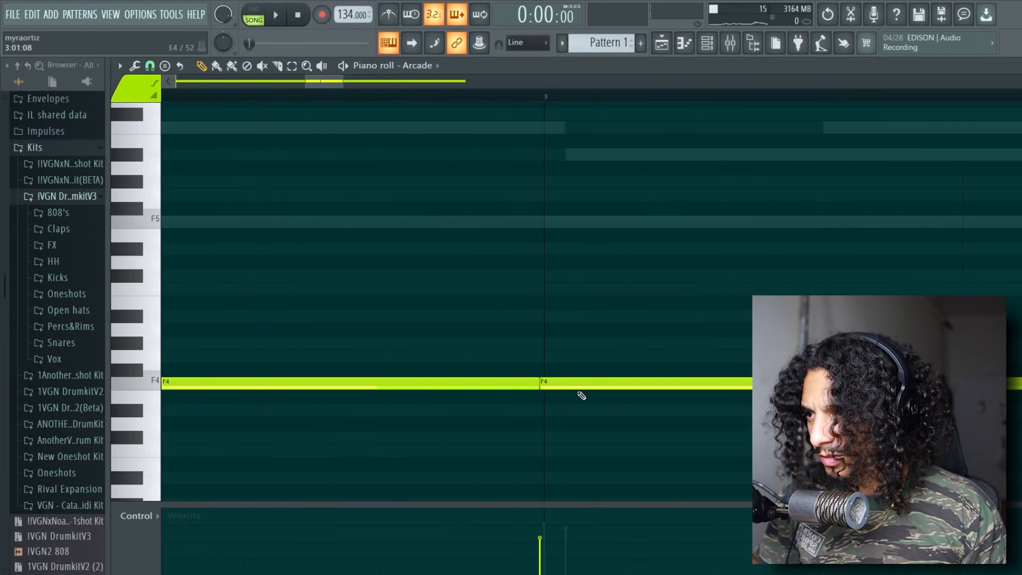
- Draw a long sustained F4 note in the Arcade channel's piano roll
click(279, 15)
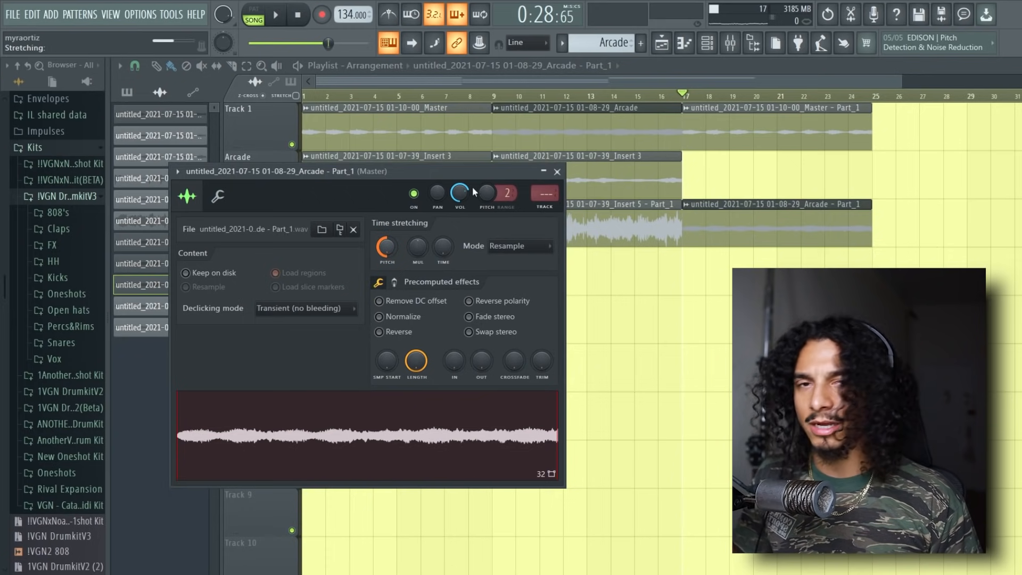
- Adjust the Arcade audio clip's volume in its sample settings
click(519, 246)
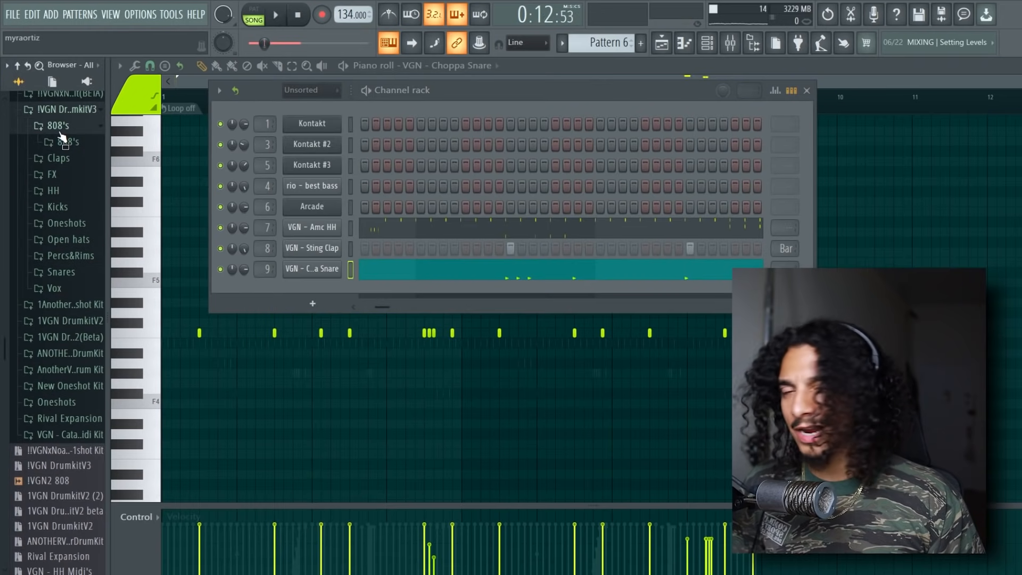
- Load VGN - Erupt 808 from the 808 folder and lay out F5, C#5 and D#5 bass notes
click(64, 141)
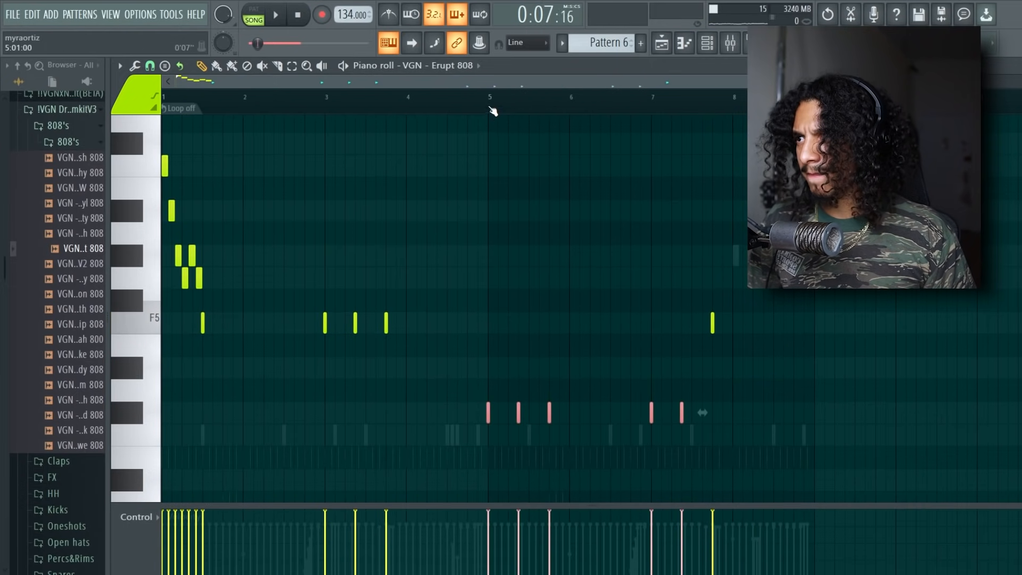
click(277, 15)
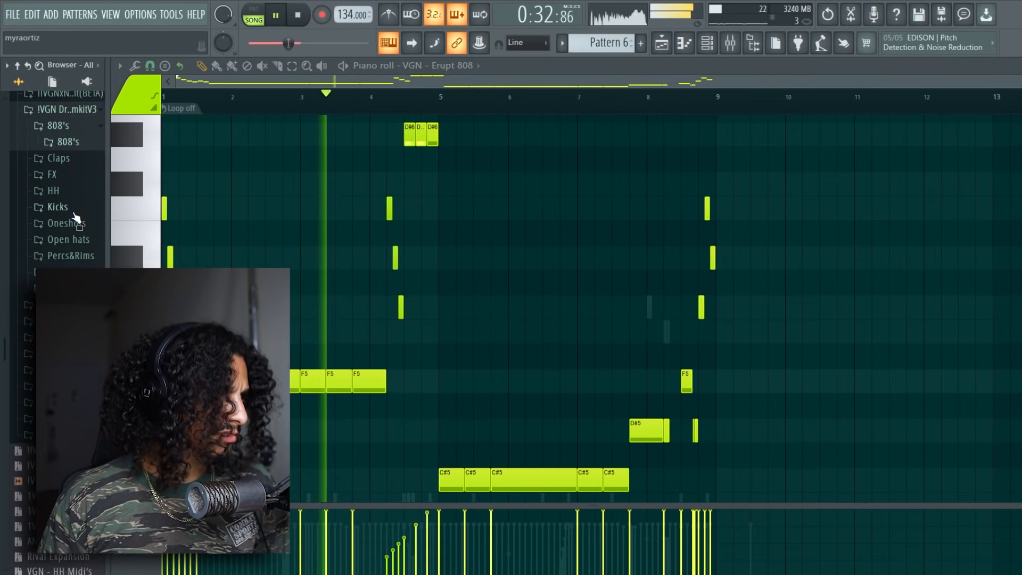
- Load VGN - Recoil Kick from the Kicks folder and select its channel for the step pattern
click(57, 206)
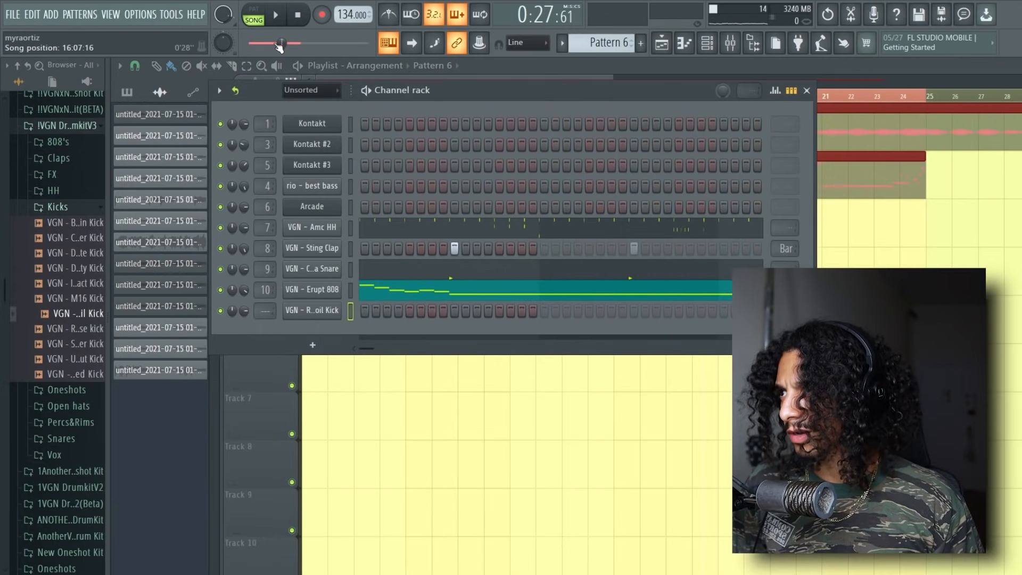
click(278, 16)
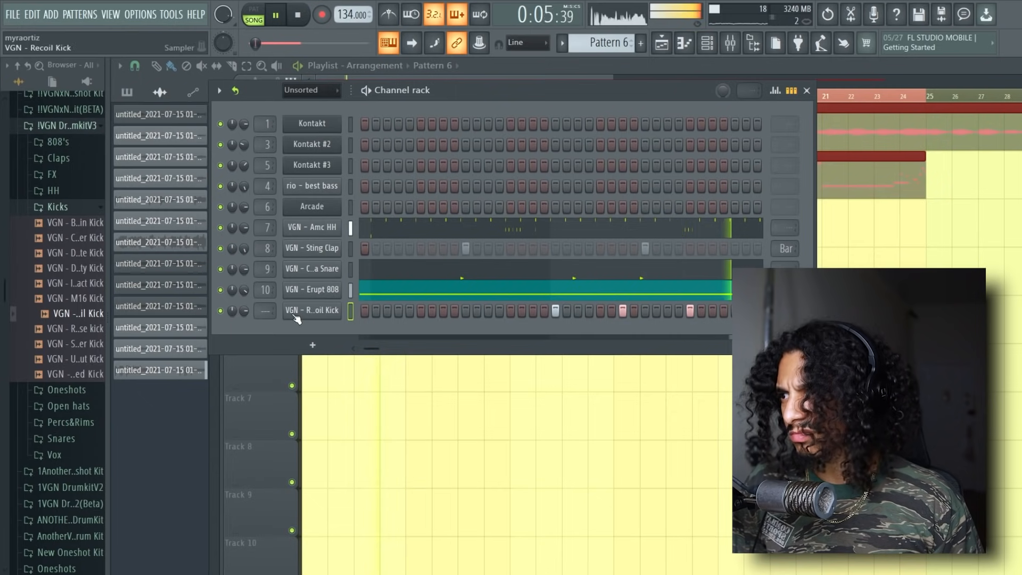
click(312, 311)
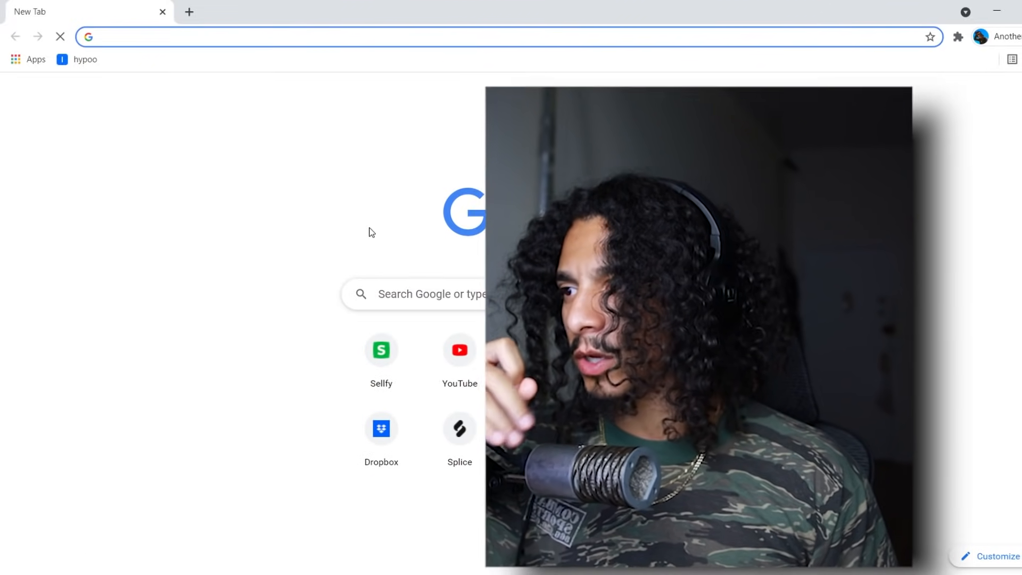
- Bring up a fresh Chrome tab ready for searching
click(460, 349)
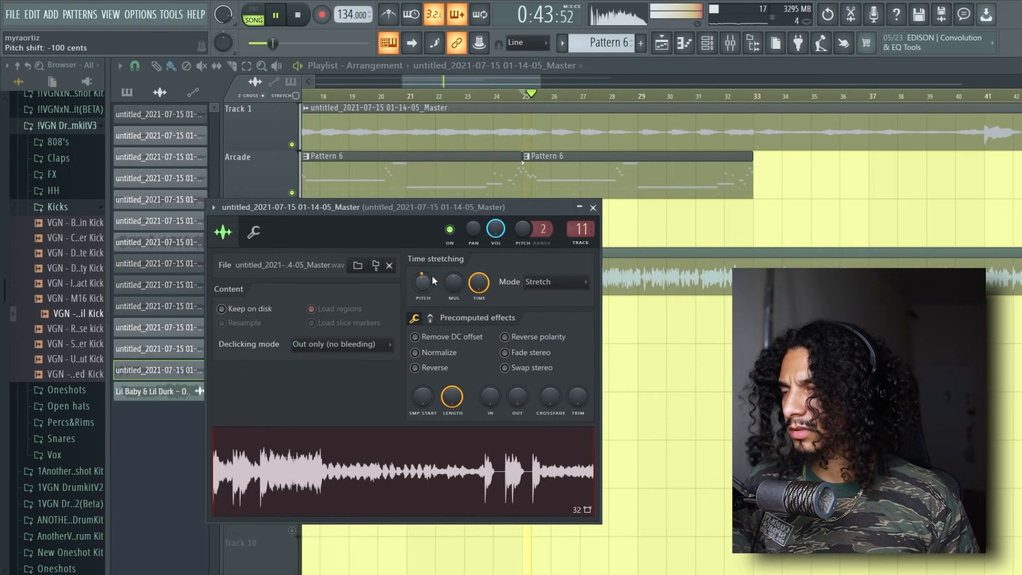
- Dismiss the beat clip's settings after lowering its pitch by 100 cents
click(593, 206)
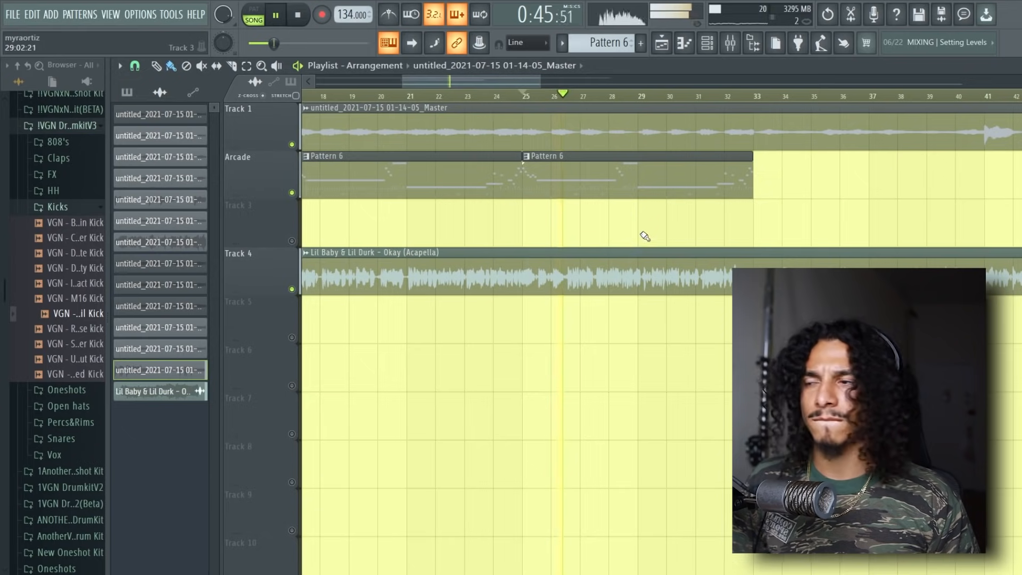